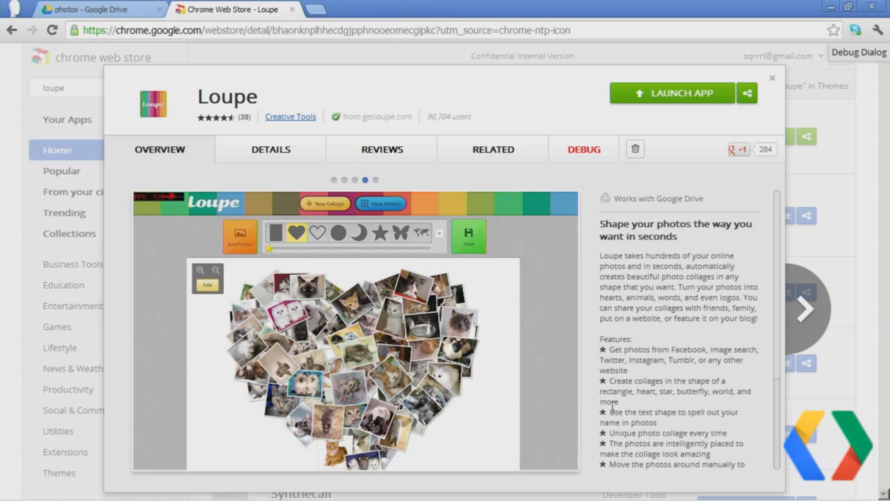
mouse_move(575, 381)
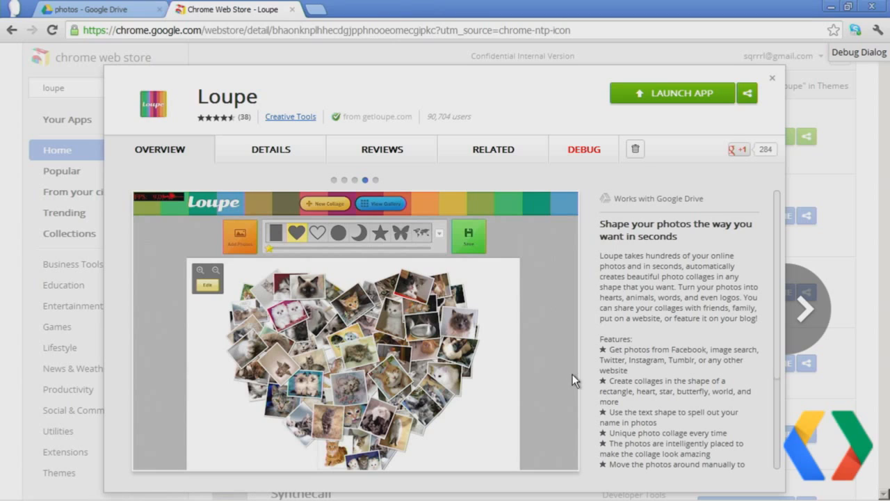
mouse_move(576, 368)
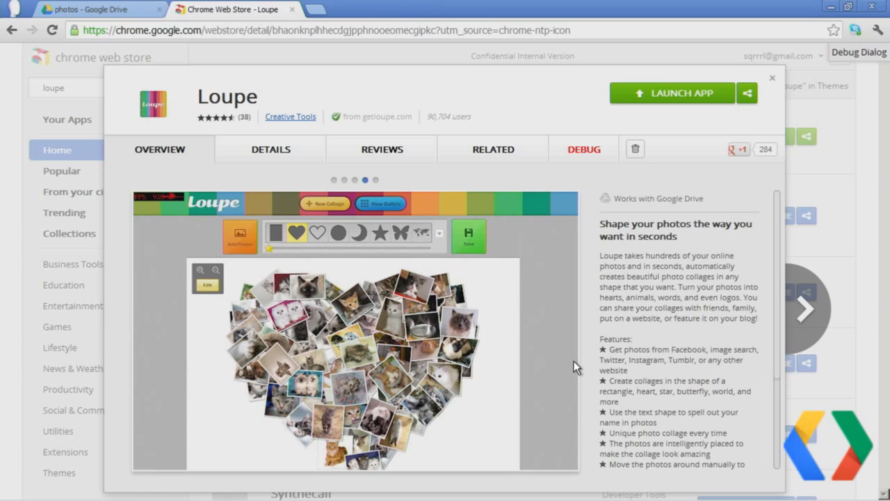
mouse_move(576, 339)
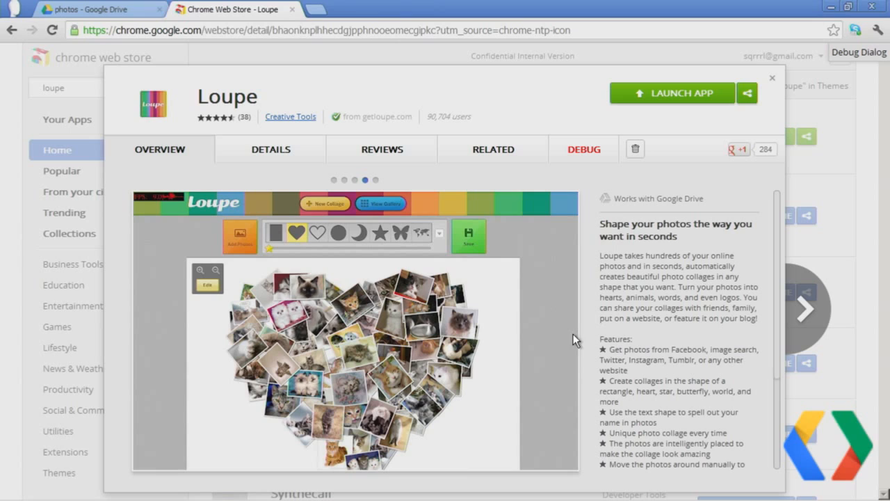
mouse_move(532, 308)
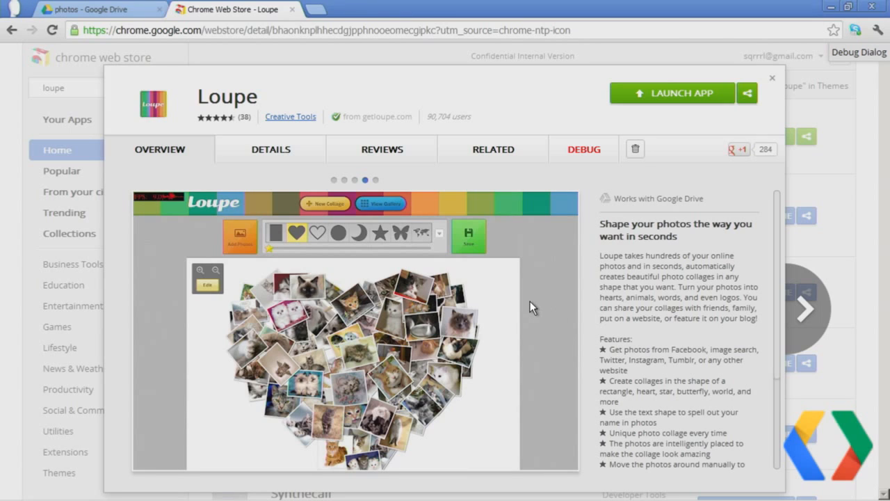
mouse_move(498, 298)
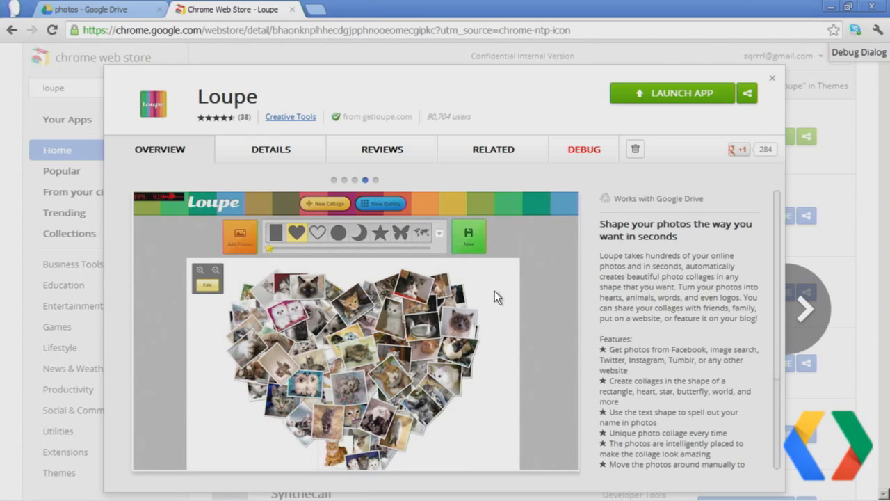
mouse_move(331, 189)
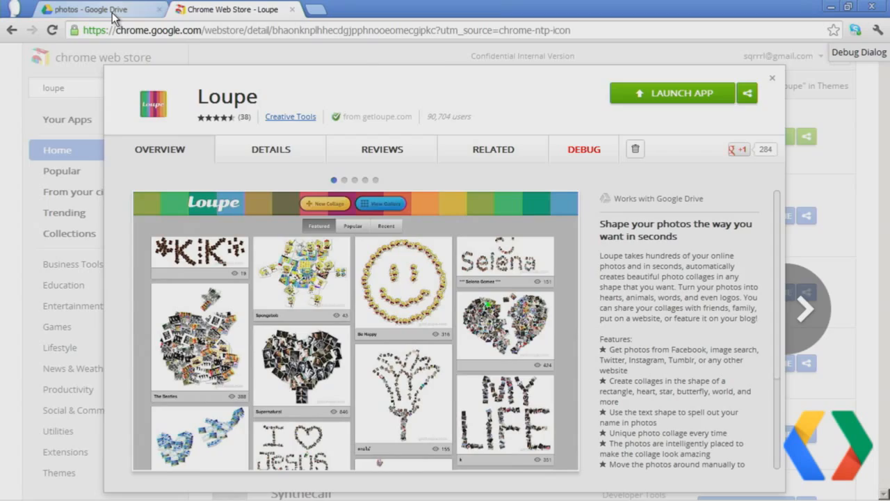
Step: Return to the Google Drive photos folder of party pictures
click(86, 9)
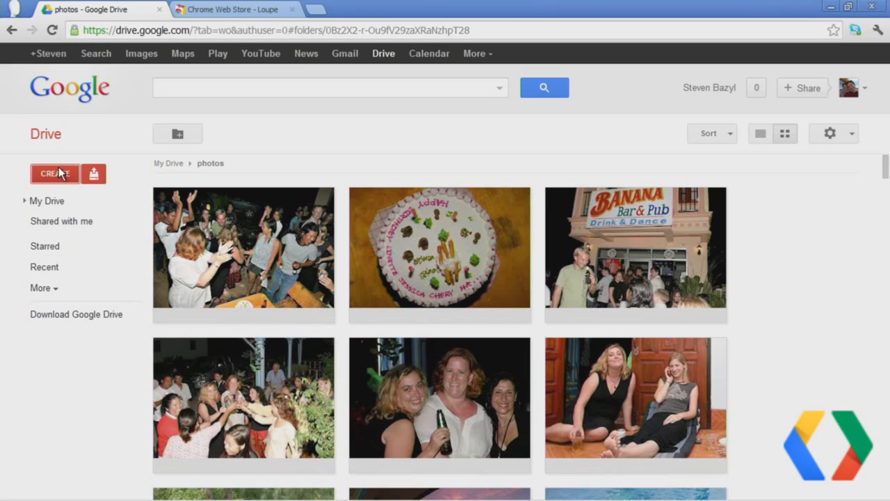
Step: Launch Loupe from Drive's Create menu to start a new collage
click(55, 173)
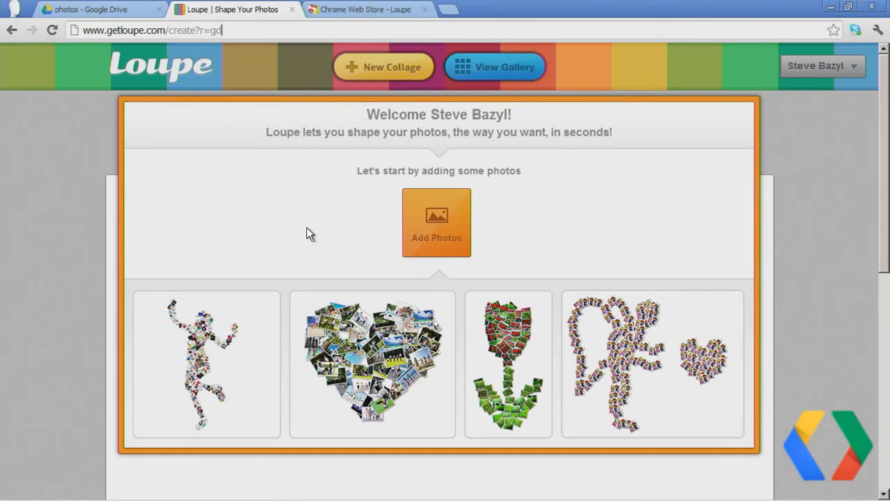
mouse_move(313, 238)
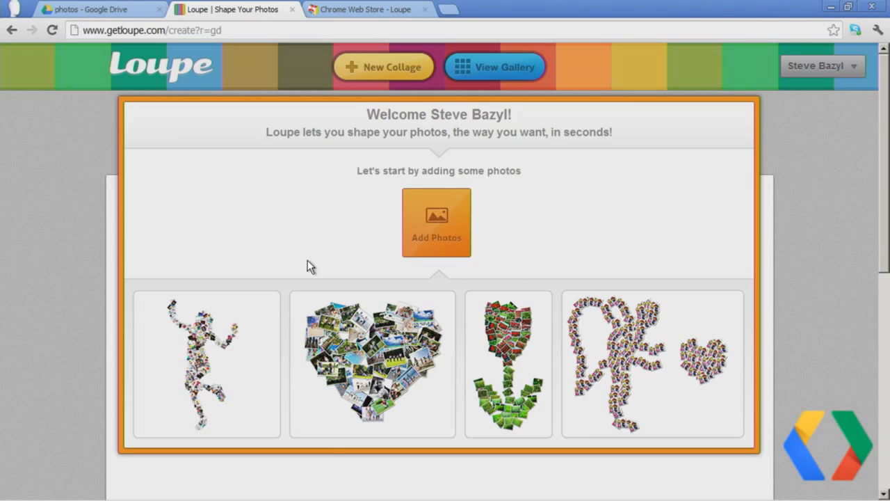
mouse_move(423, 219)
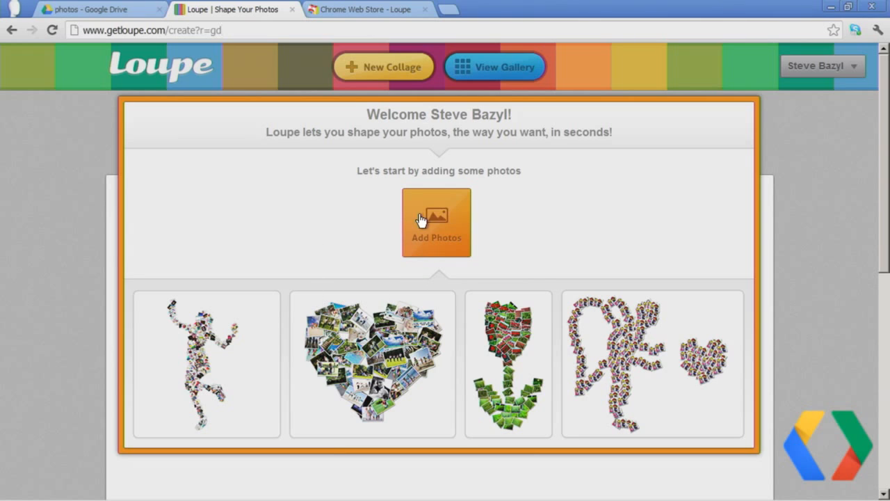
Step: In the Add Photos picker, compare the Facebook and Drive sources, then select all Drive photos
click(437, 222)
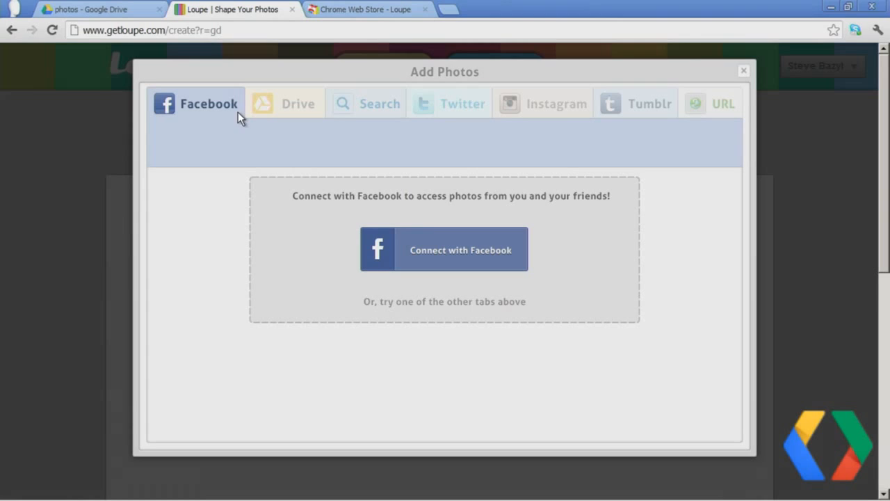
click(297, 103)
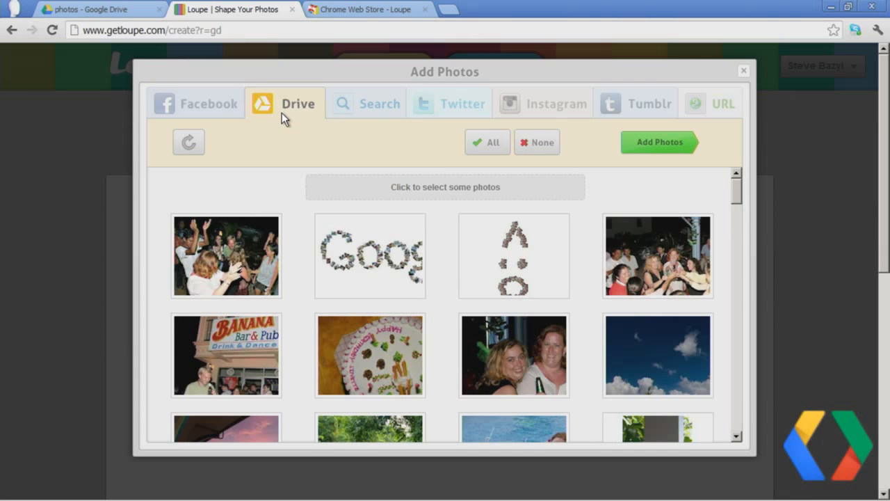
click(195, 103)
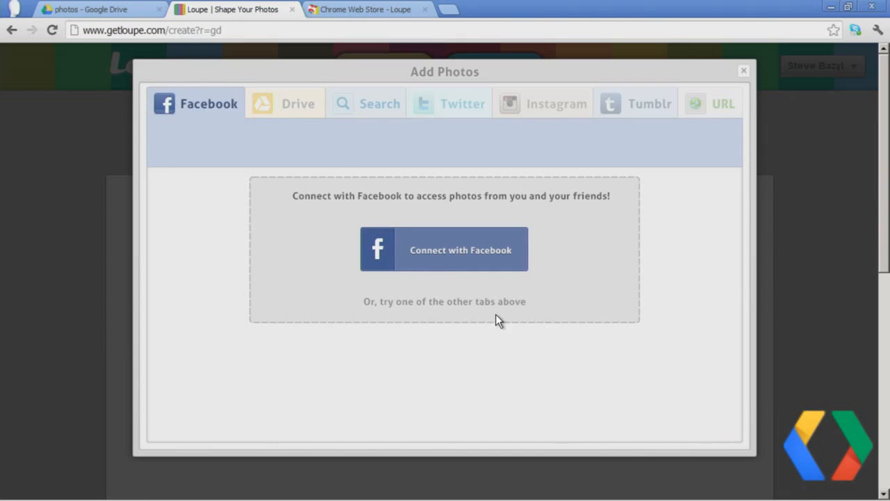
mouse_move(450, 102)
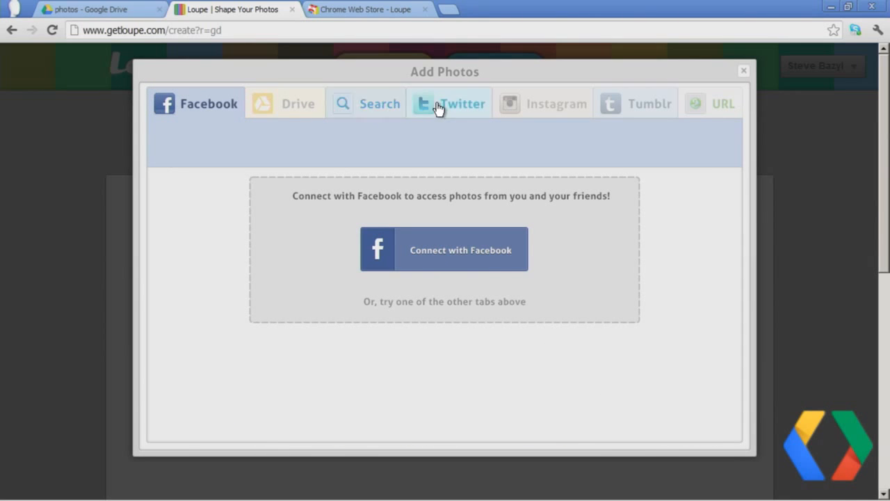
click(451, 103)
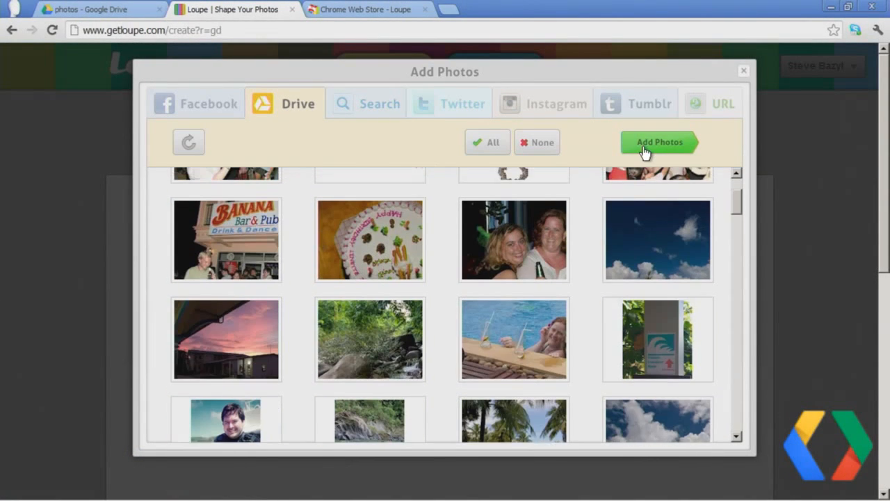
click(659, 142)
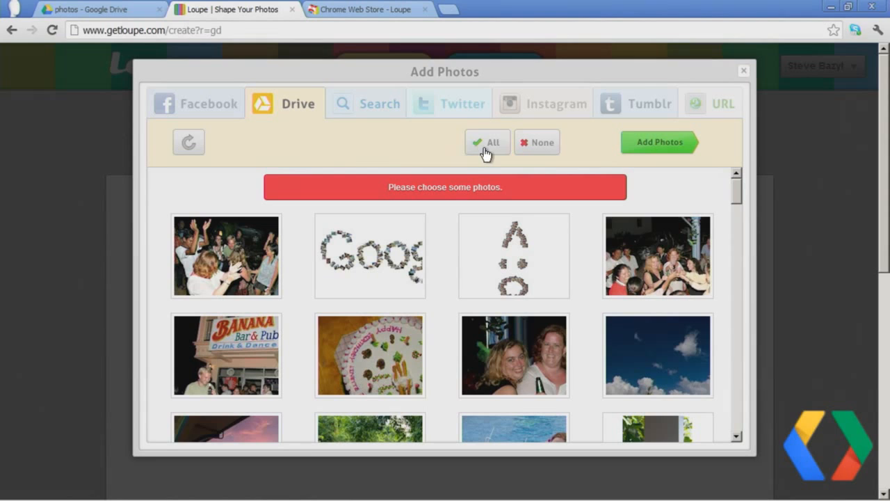
click(493, 142)
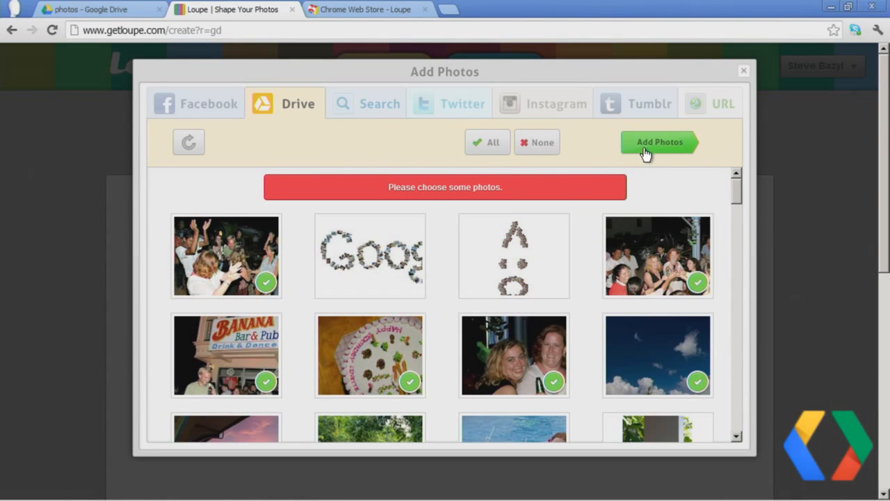
Step: Add the selected Drive photos, reshape the collage into a cloud and enter photo editing
click(659, 142)
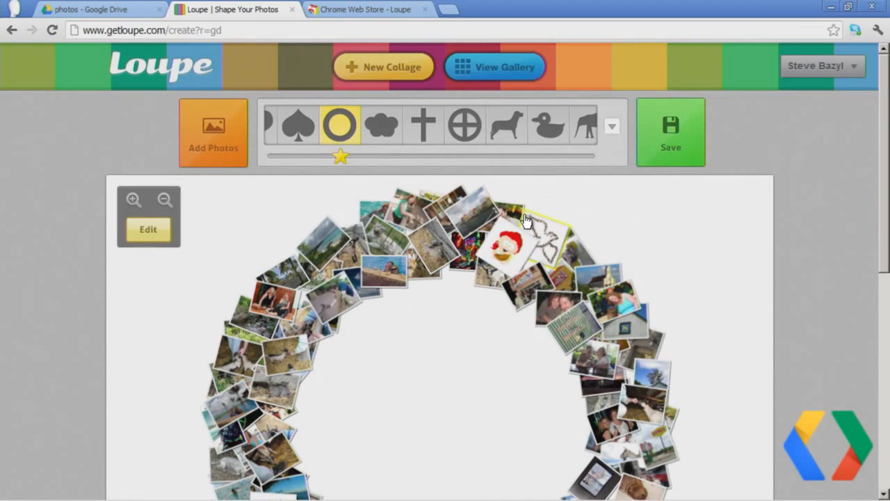
click(381, 125)
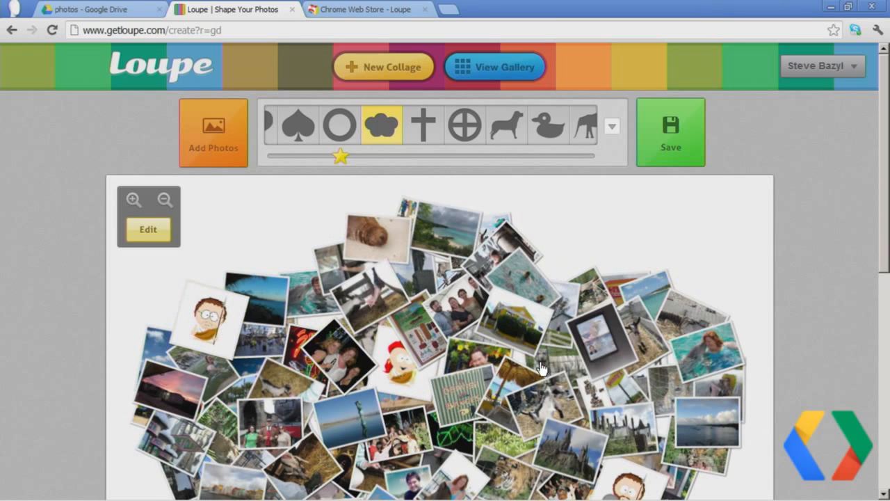
click(211, 317)
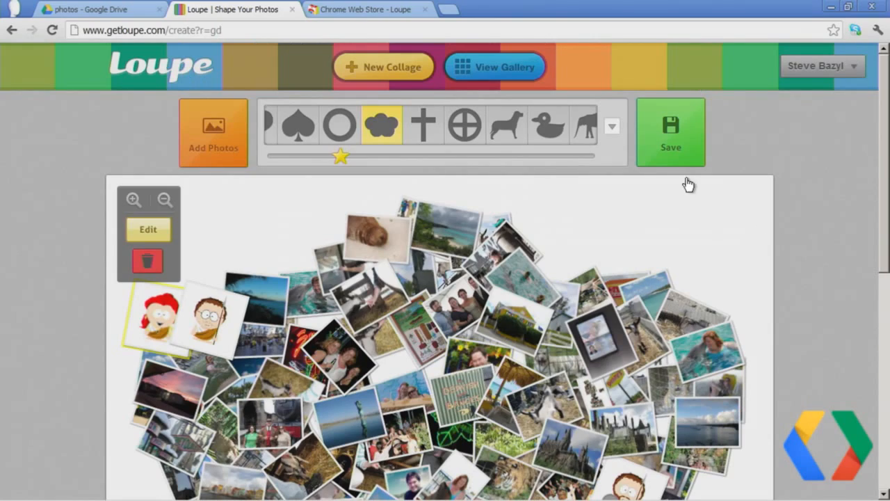
Step: Save the cloud collage under the title 'Test' and land on its share page
click(671, 132)
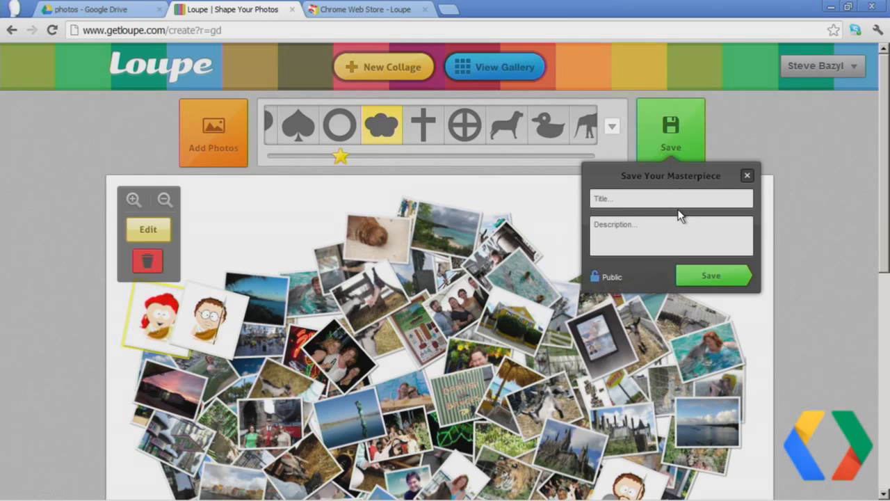
click(670, 197)
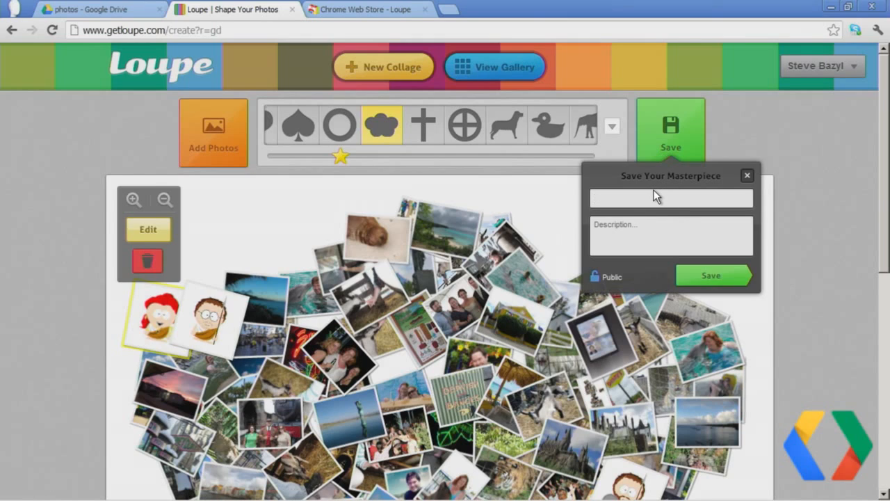
text(Test)
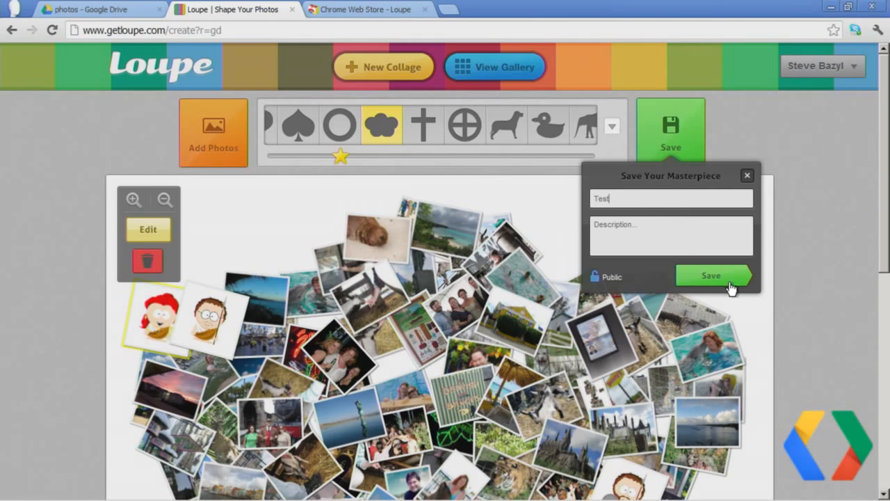
click(595, 275)
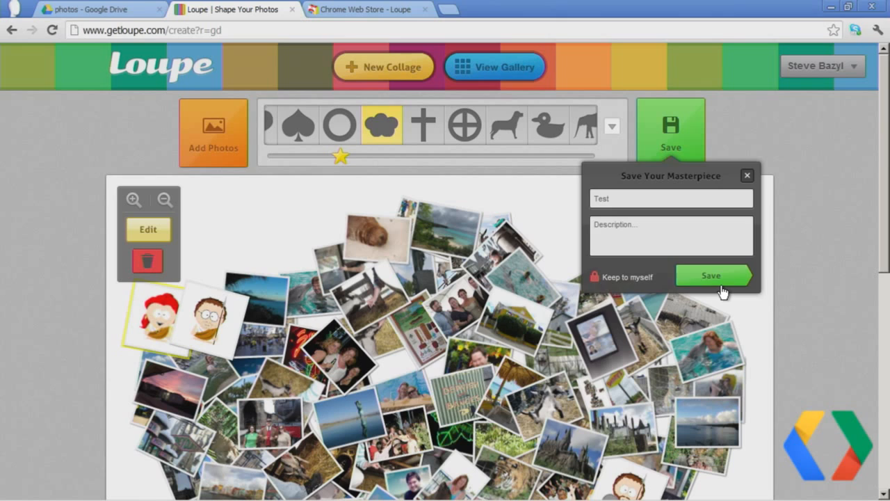
click(711, 276)
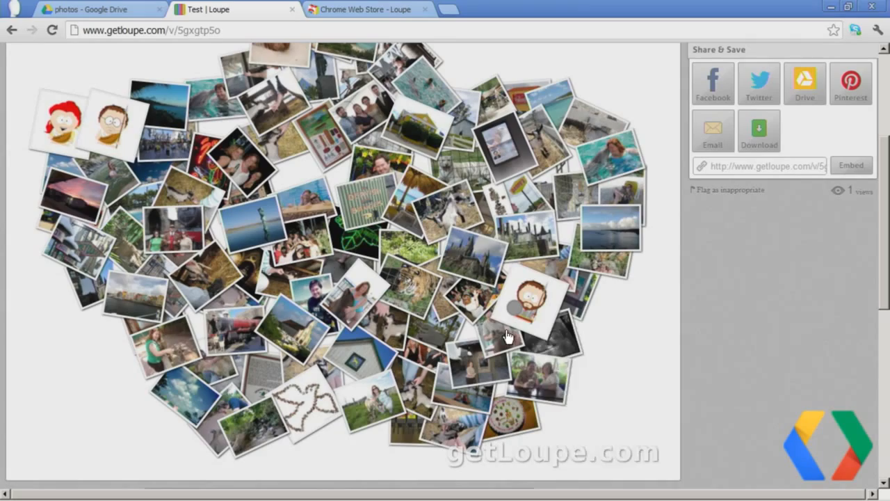
mouse_move(660, 321)
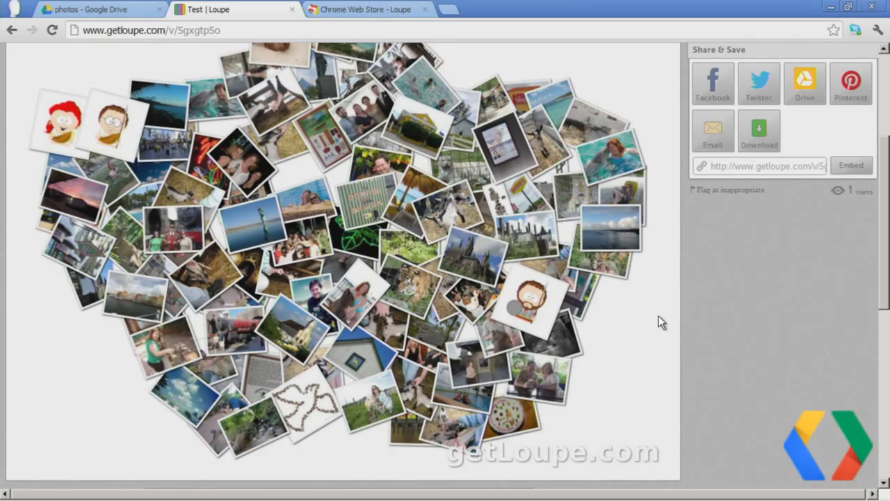
Step: Switch My Drive to list view, share the collage to Google Drive and check the new Loupe JPG file
click(97, 8)
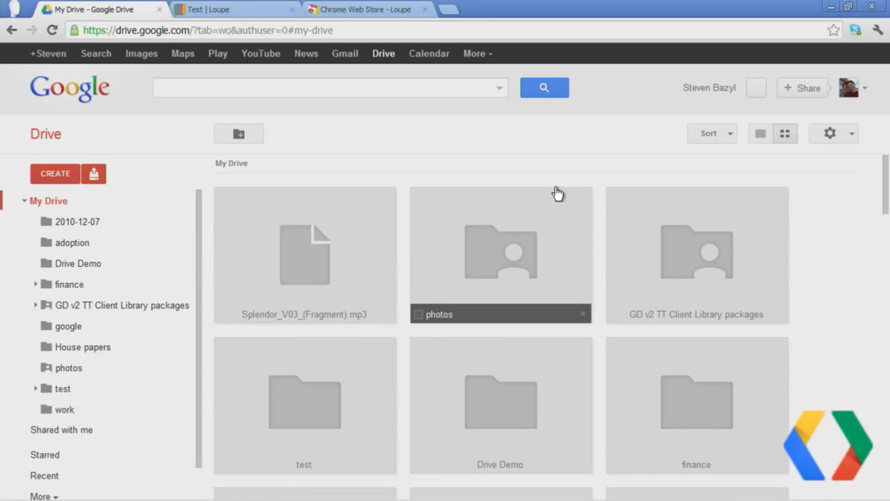
click(759, 134)
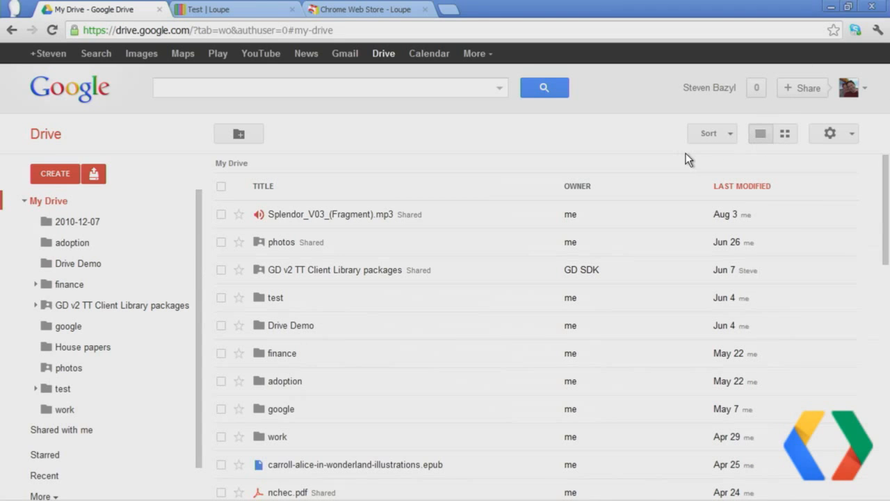
mouse_move(293, 75)
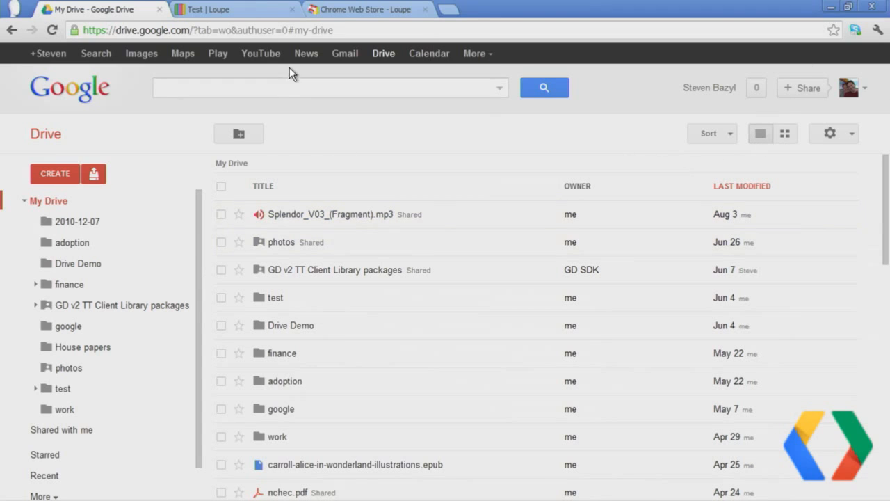
click(235, 8)
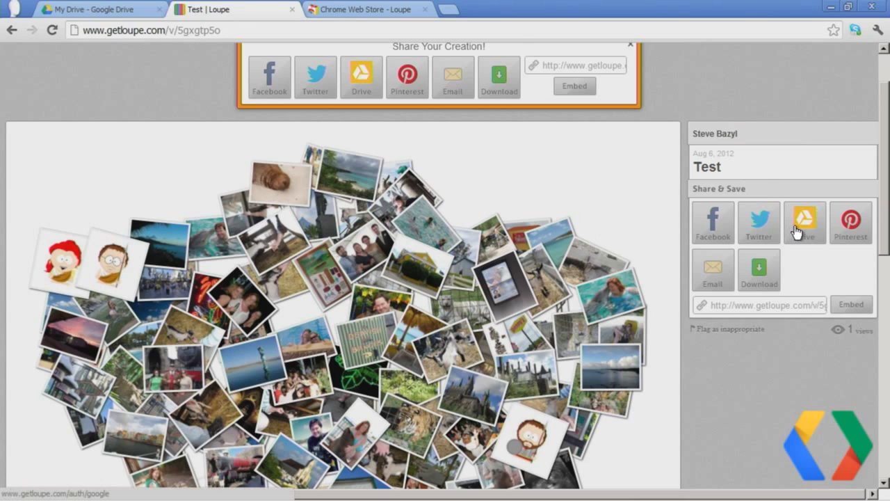
click(760, 223)
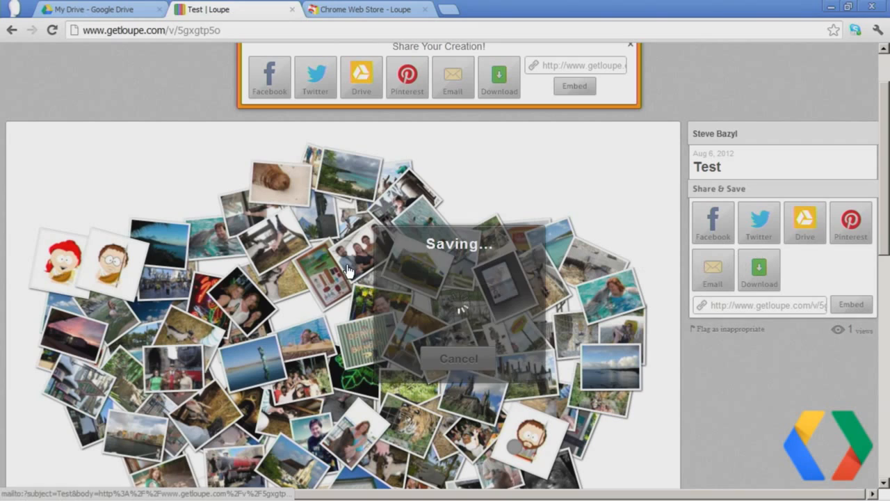
click(91, 9)
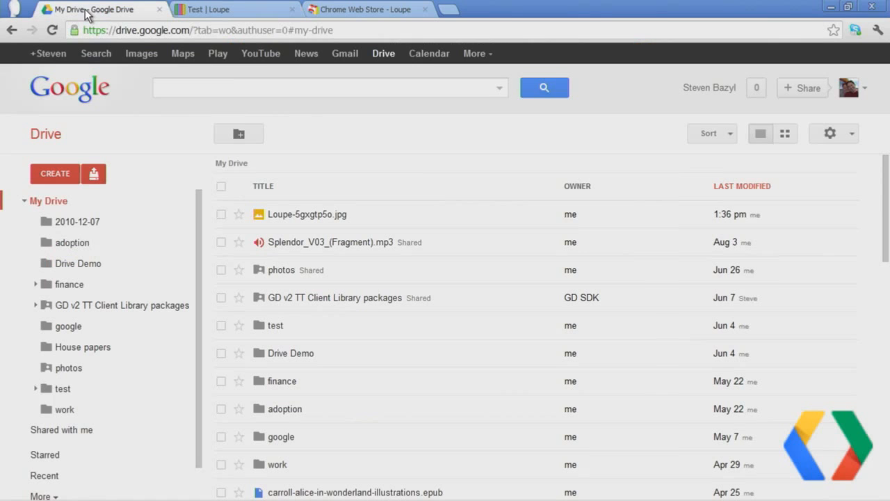
mouse_move(317, 242)
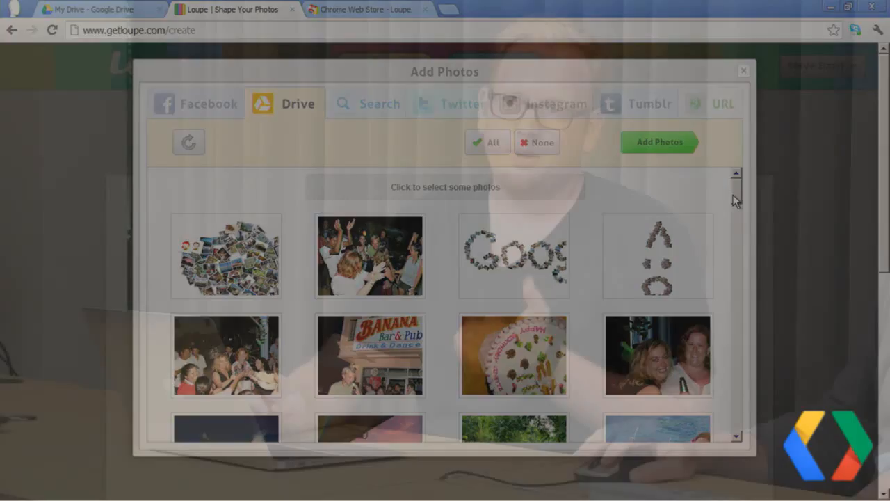
Step: Switch the Add Photos picker to web Search with its suggested topics
click(367, 103)
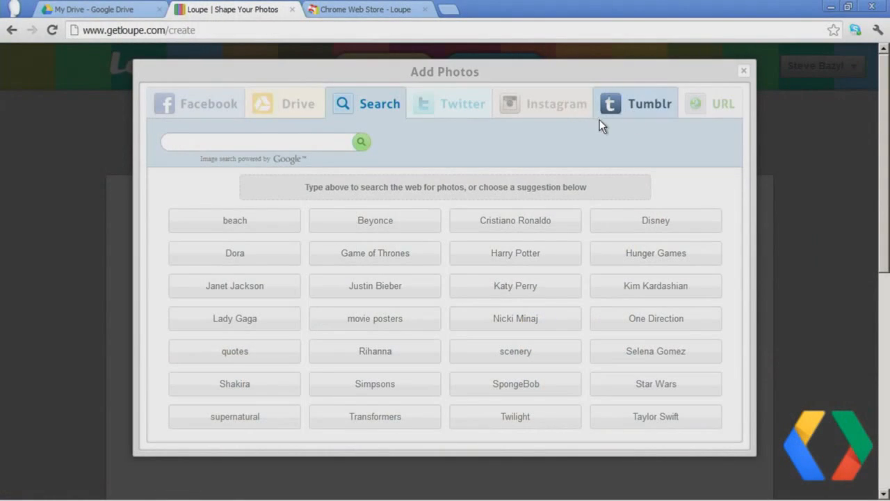
Step: Browse the Drive photos in the picker, then close it without adding any
click(285, 102)
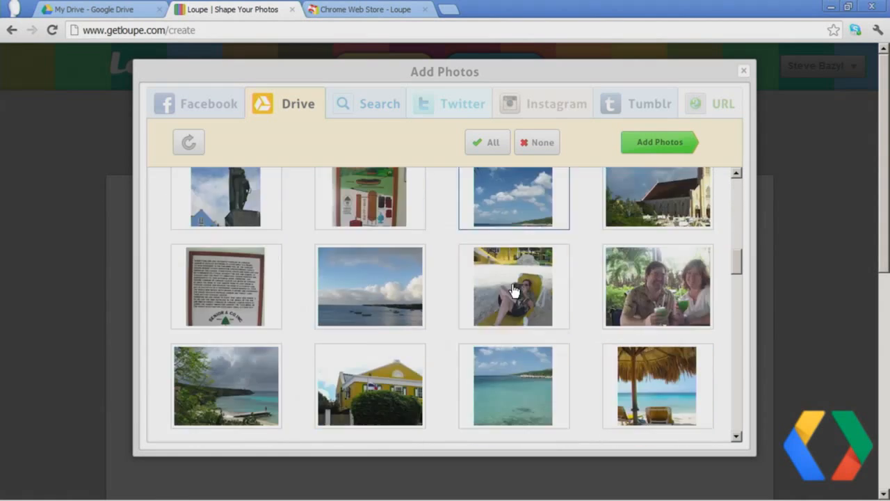
scroll(down, 3)
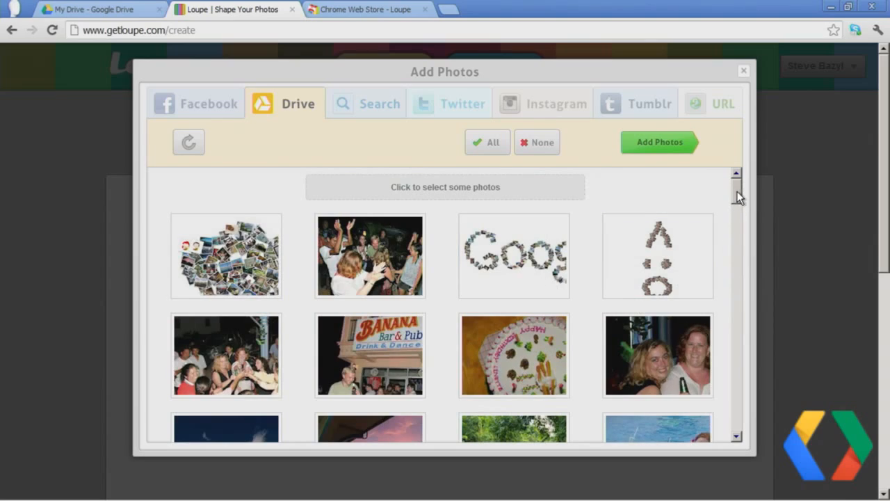
scroll(down, 3)
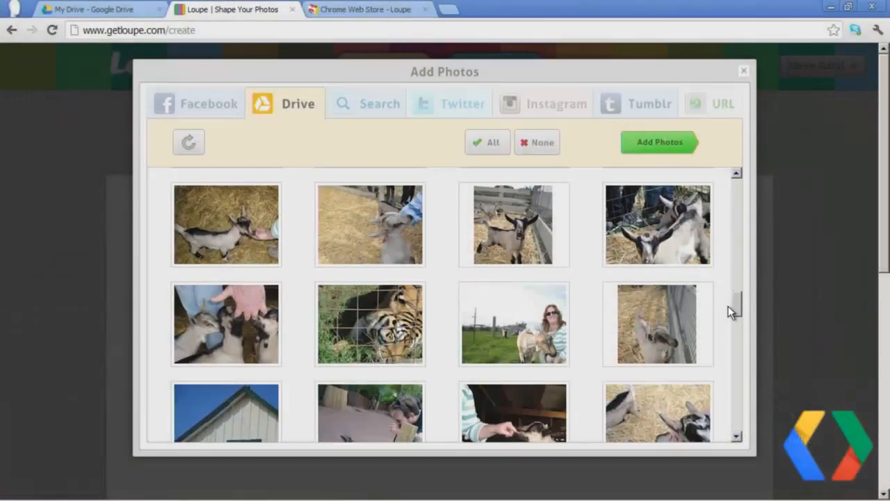
scroll(down, 3)
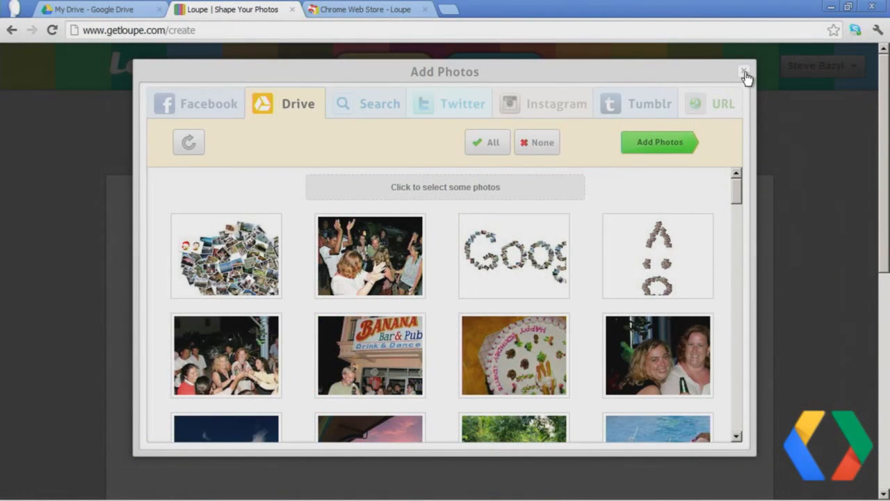
click(745, 72)
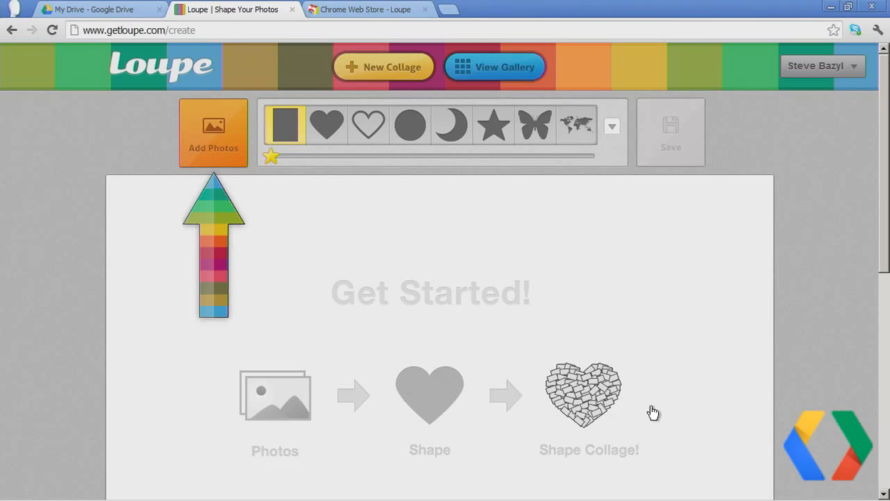
mouse_move(675, 446)
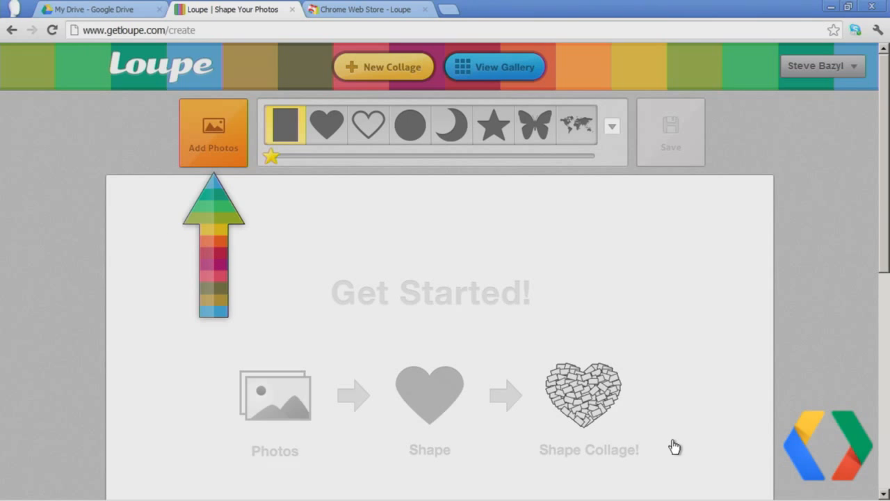
mouse_move(439, 472)
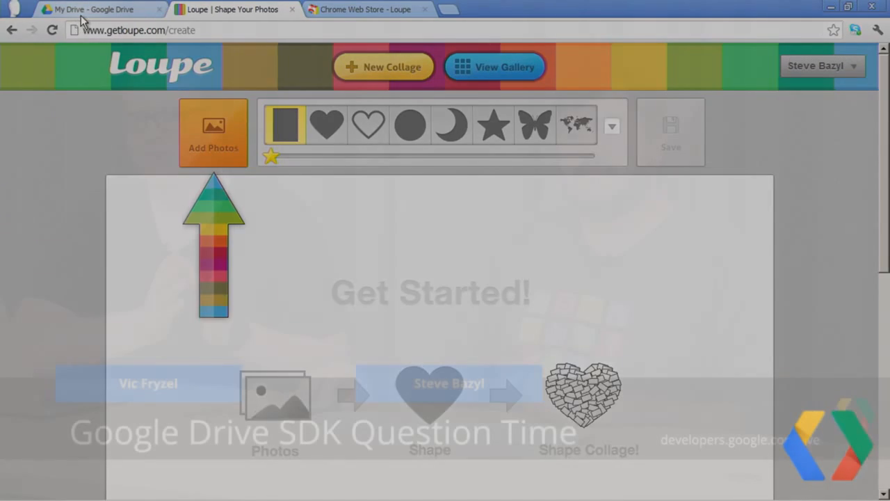
Step: Go back to the Google Drive photos folder to check a photo's Open with apps
click(97, 8)
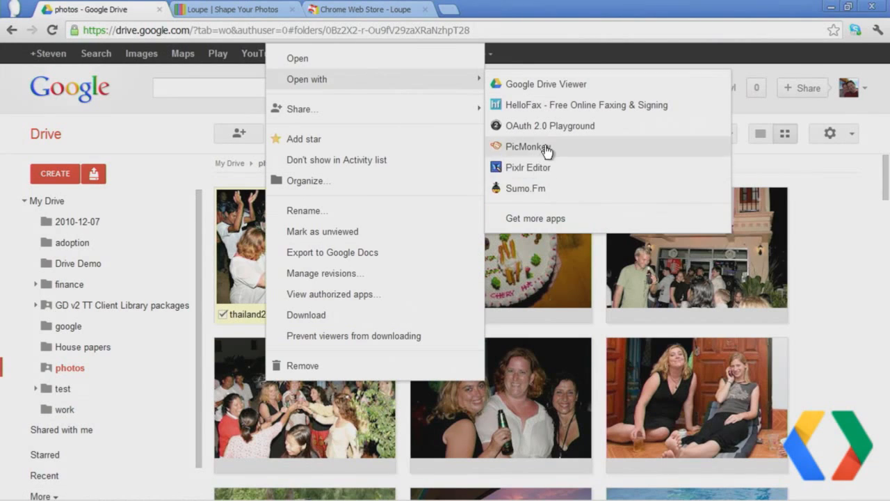
mouse_move(606, 234)
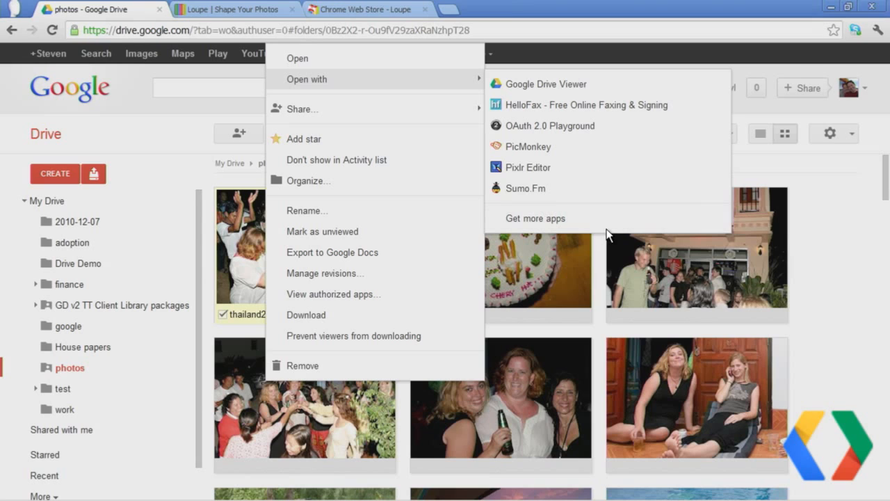
mouse_move(623, 299)
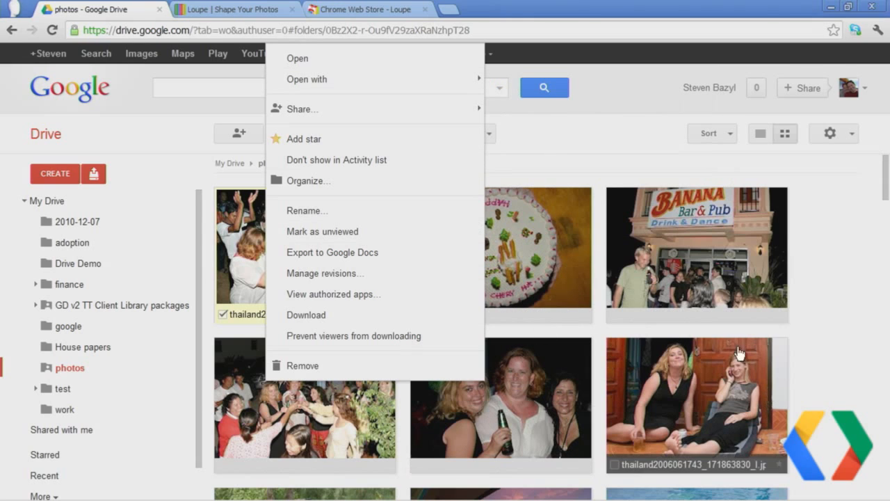
mouse_move(395, 59)
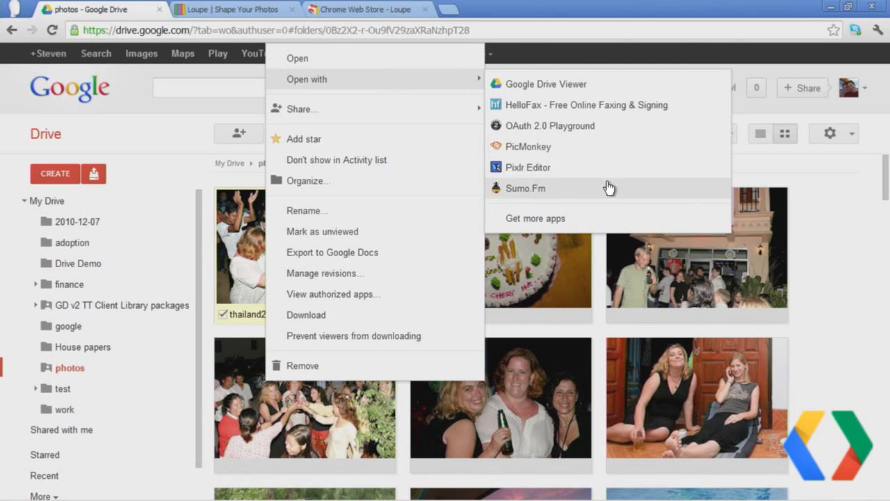
mouse_move(639, 178)
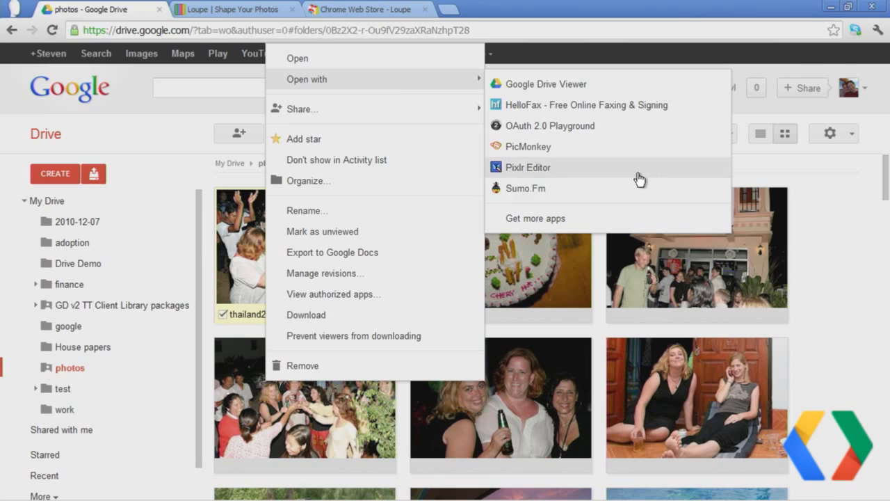
mouse_move(888, 368)
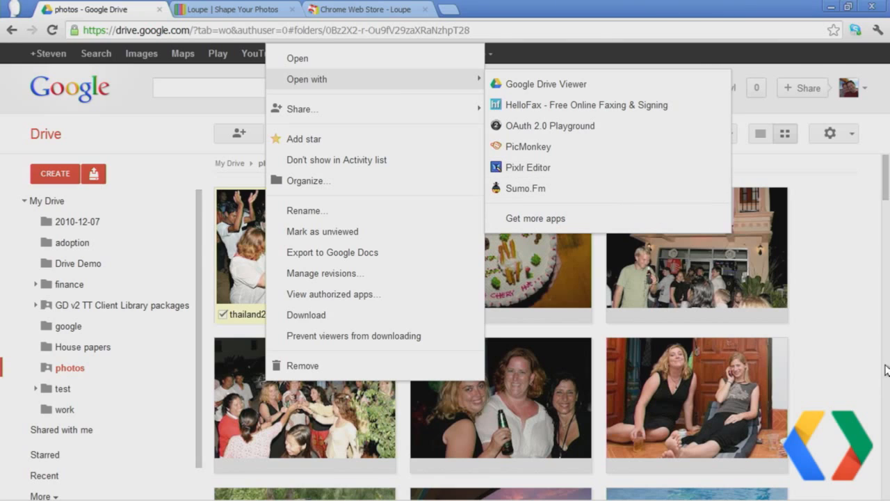
mouse_move(847, 339)
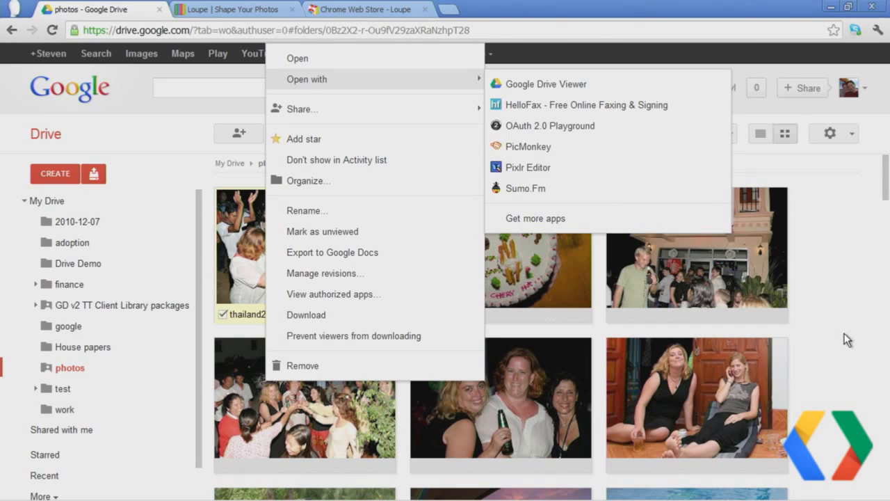
mouse_move(837, 357)
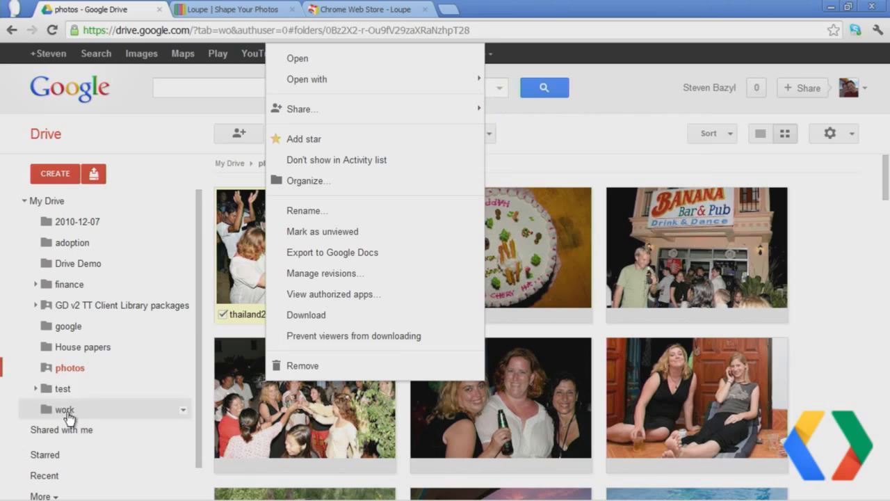
mouse_move(308, 103)
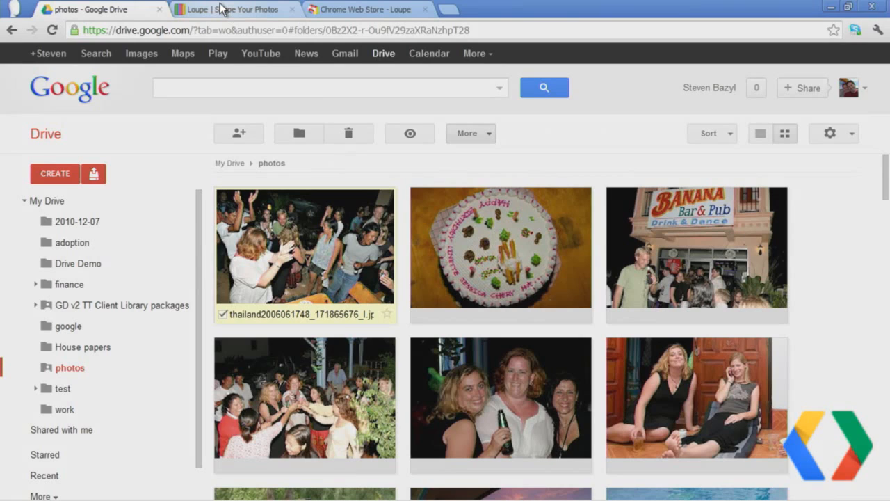
mouse_move(222, 15)
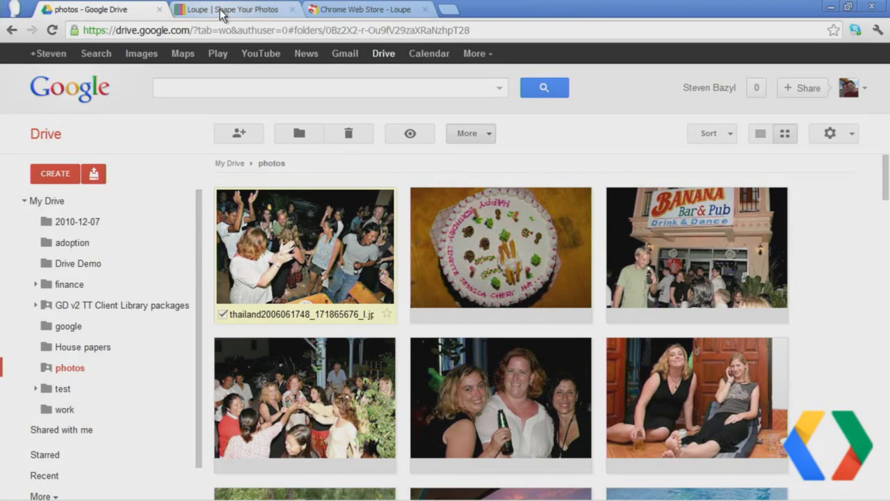
Step: Switch to the Loupe tab showing the empty Get Started collage page
click(229, 9)
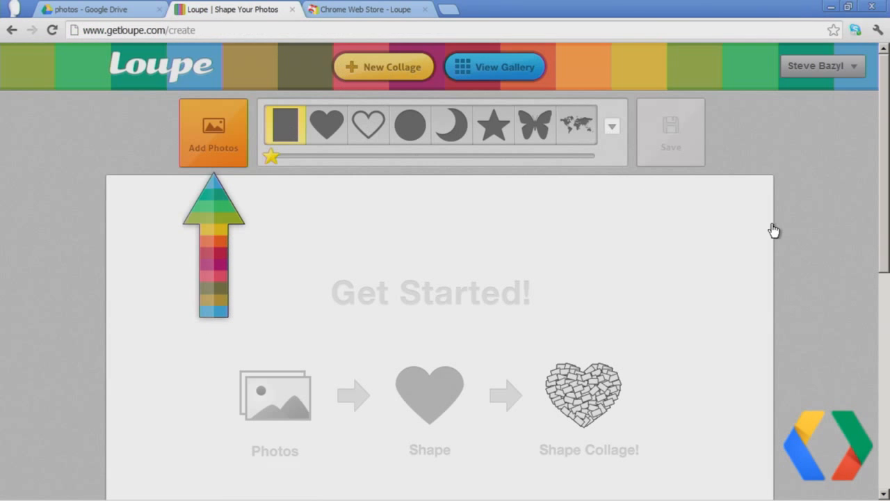
mouse_move(679, 307)
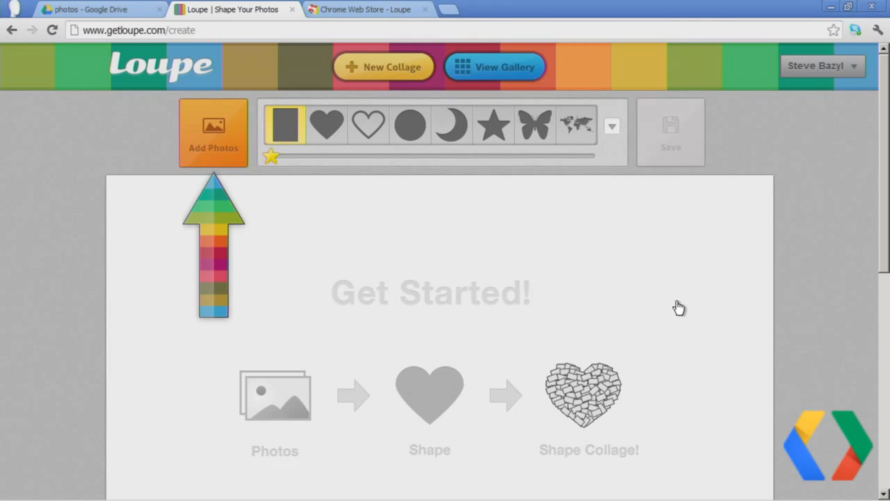
mouse_move(569, 486)
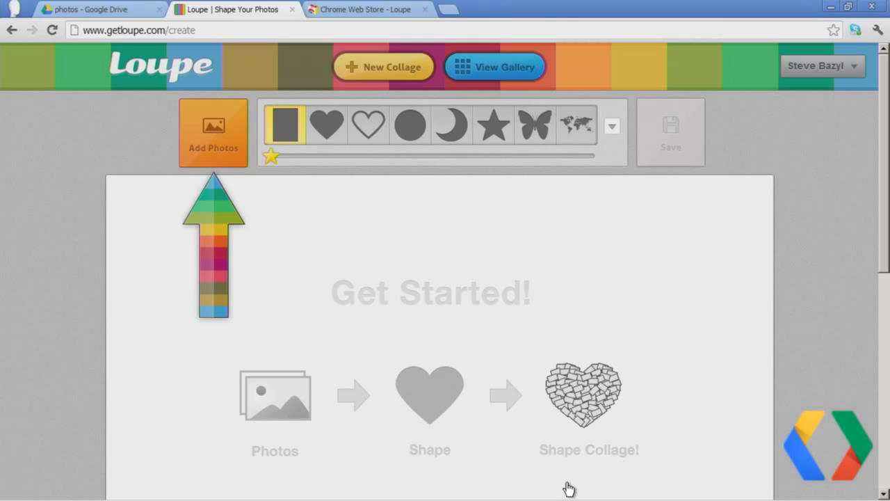
mouse_move(619, 493)
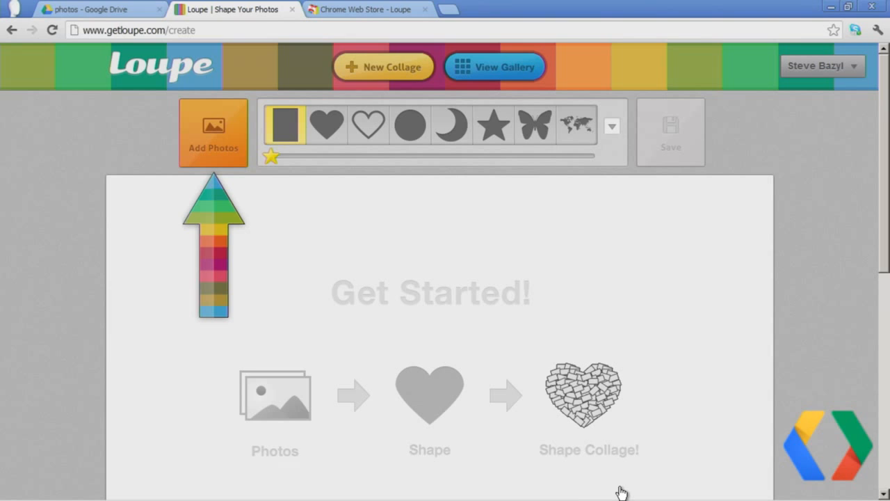
mouse_move(656, 477)
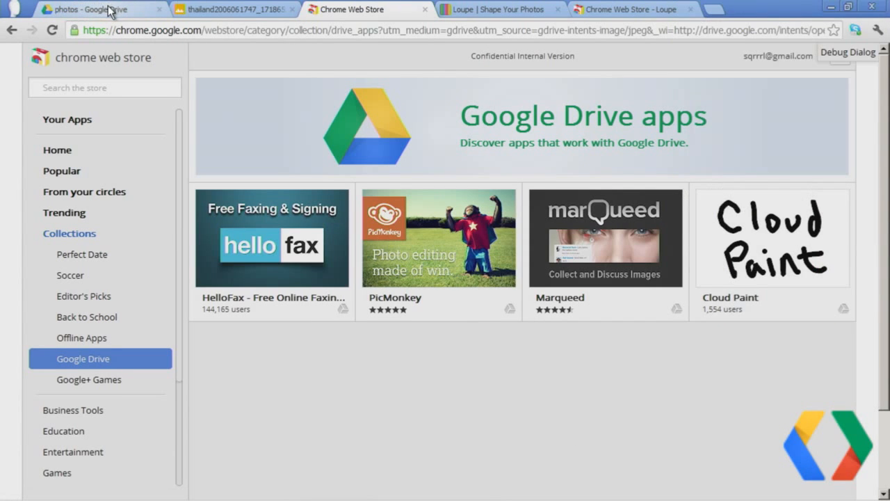
mouse_move(234, 8)
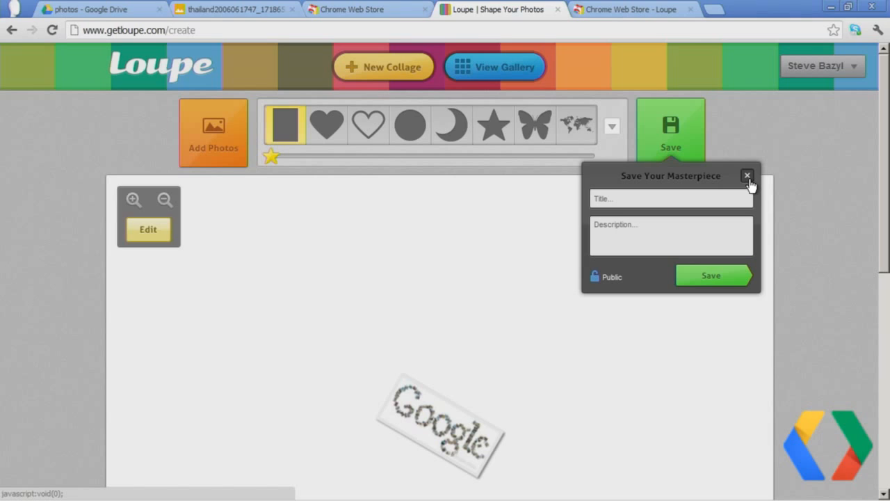
Step: Dismiss the Save Your Masterpiece popup unsaved and return to adding photos to the Google collage
click(748, 175)
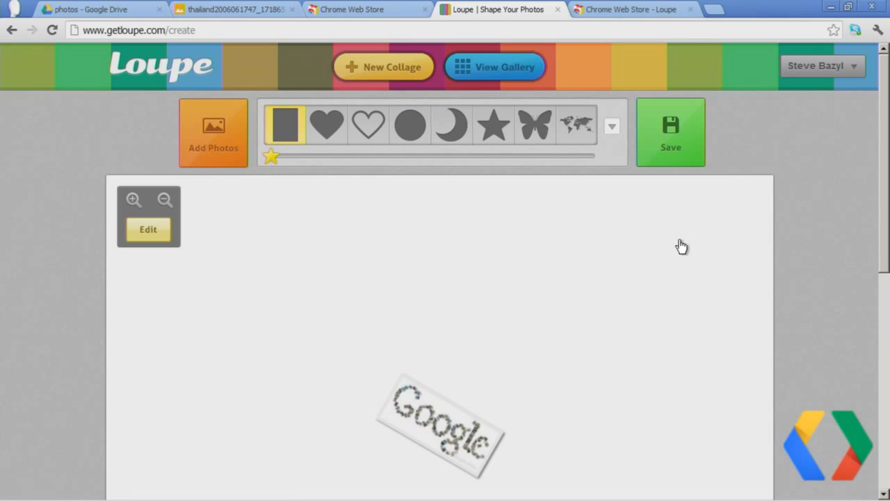
click(442, 424)
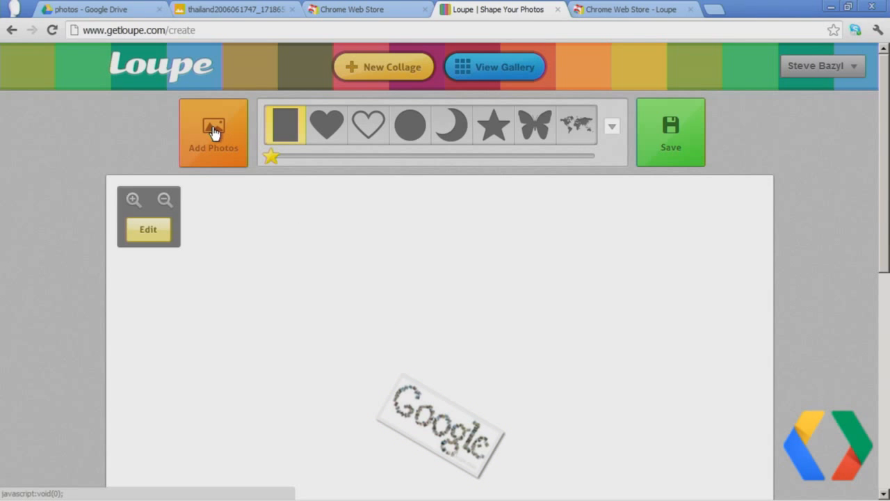
click(671, 133)
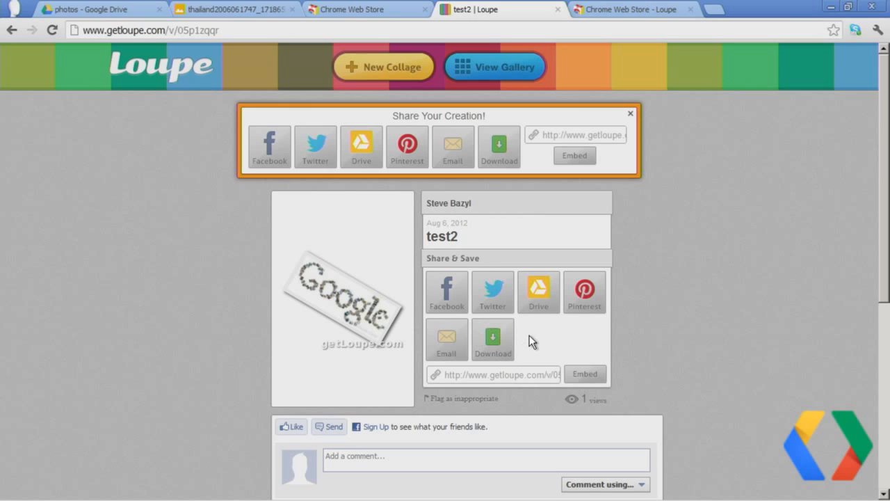
mouse_move(671, 396)
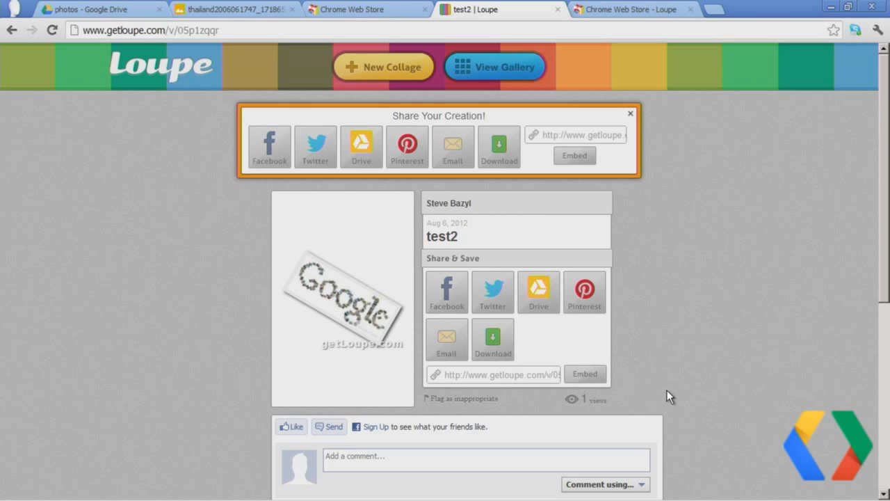
mouse_move(882, 284)
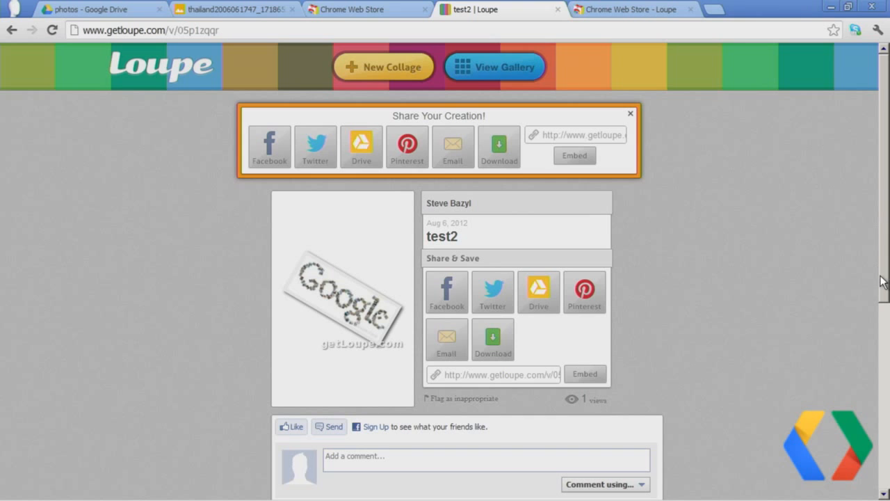
Step: Scroll the test2 share page and switch over to the Chrome Web Store tab
scroll(down, 3)
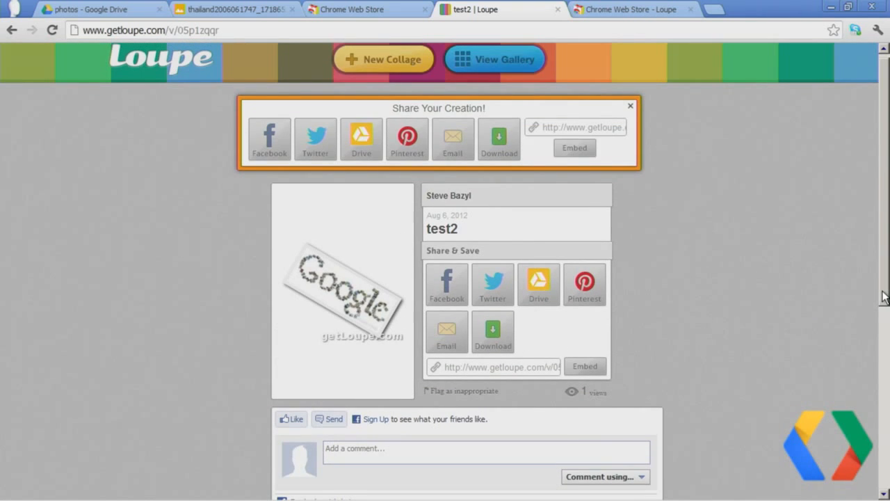
click(365, 9)
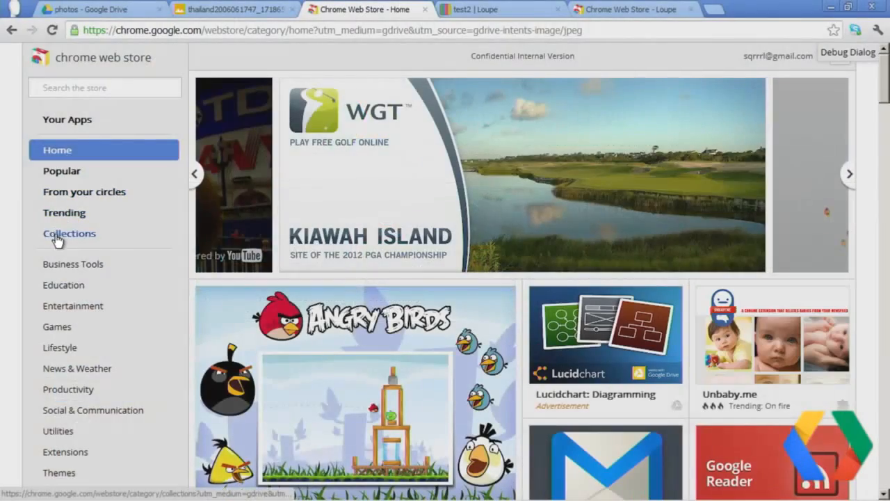
Step: Browse the Google Drive apps collection, scrolling past DocuSign, Lucidchart, Pixlr Editor and Loupe
click(69, 234)
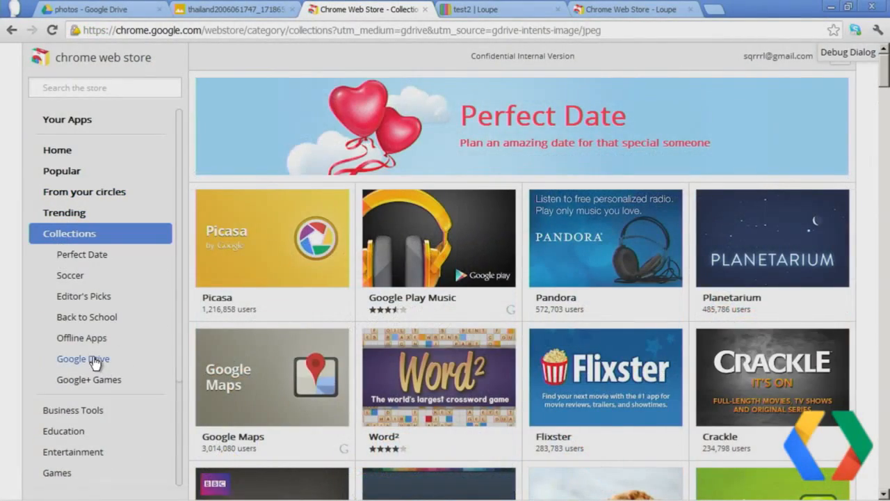
click(82, 359)
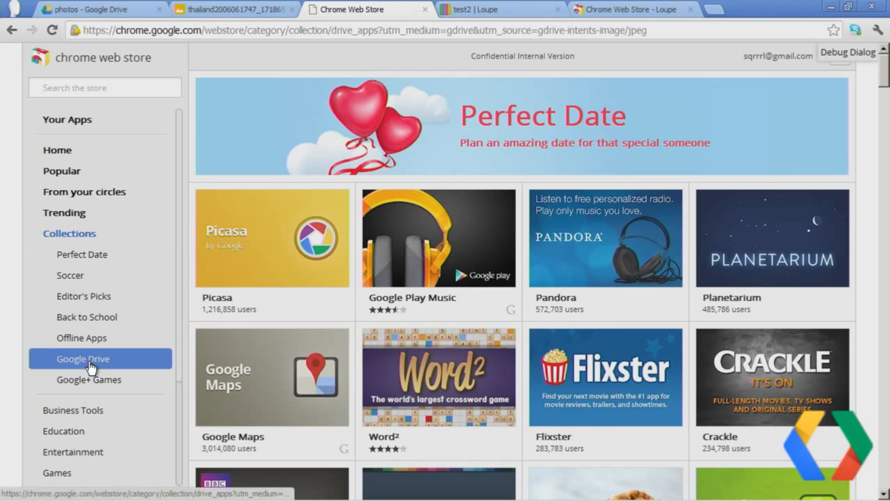
click(82, 359)
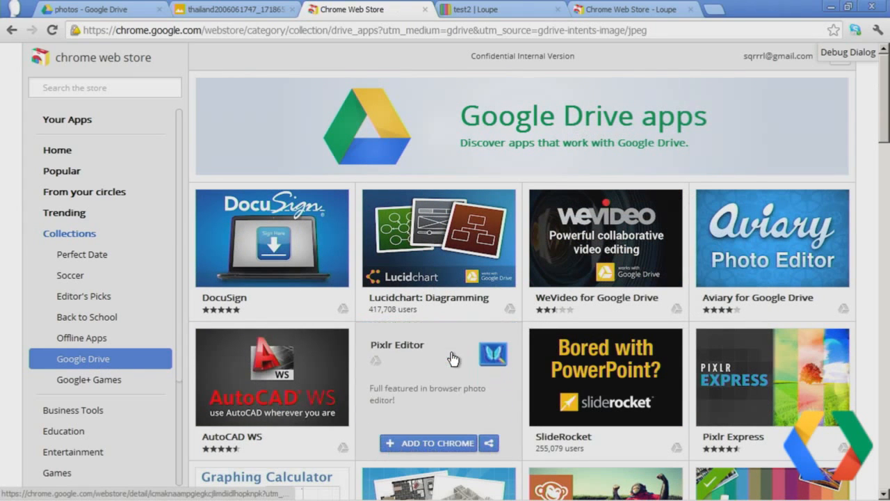
scroll(down, 3)
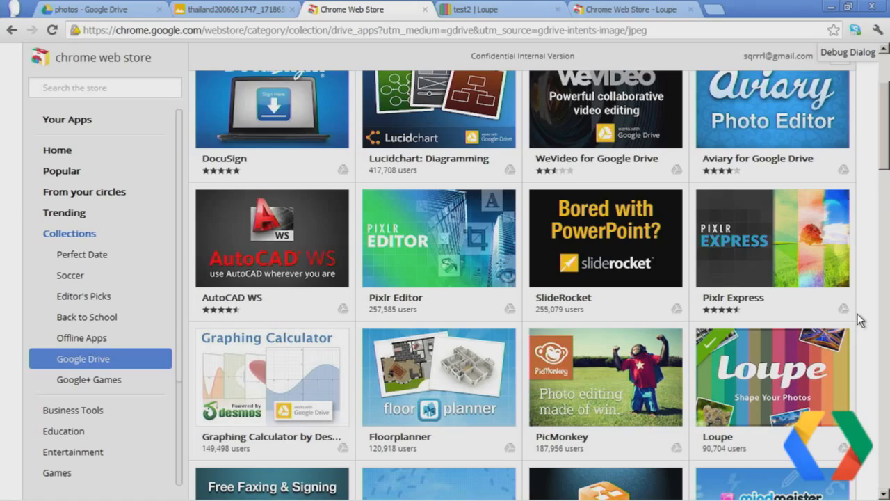
scroll(down, 3)
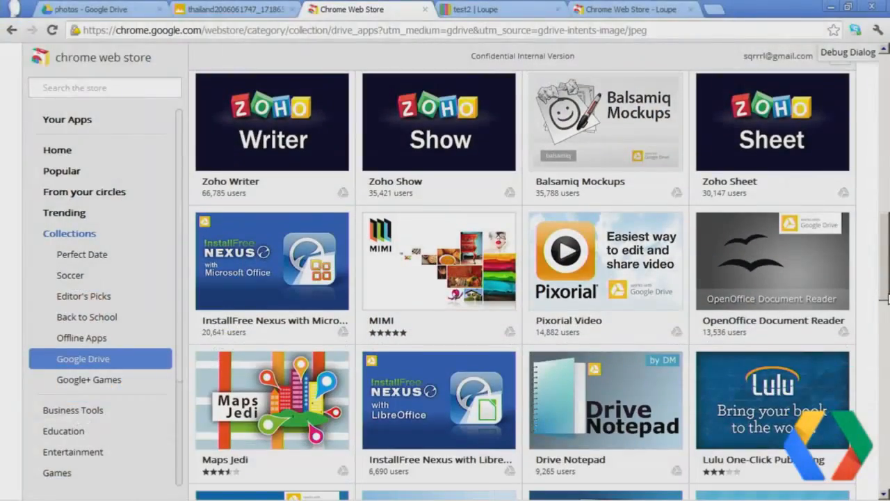
scroll(down, 3)
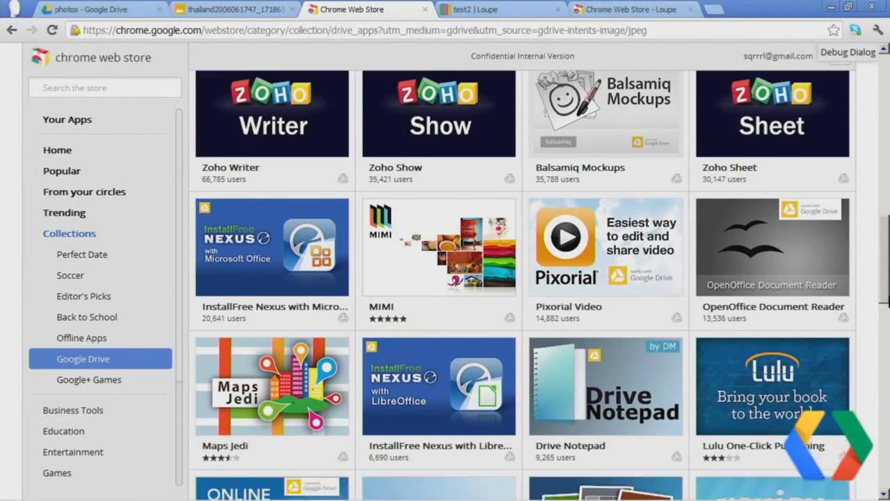
scroll(down, 3)
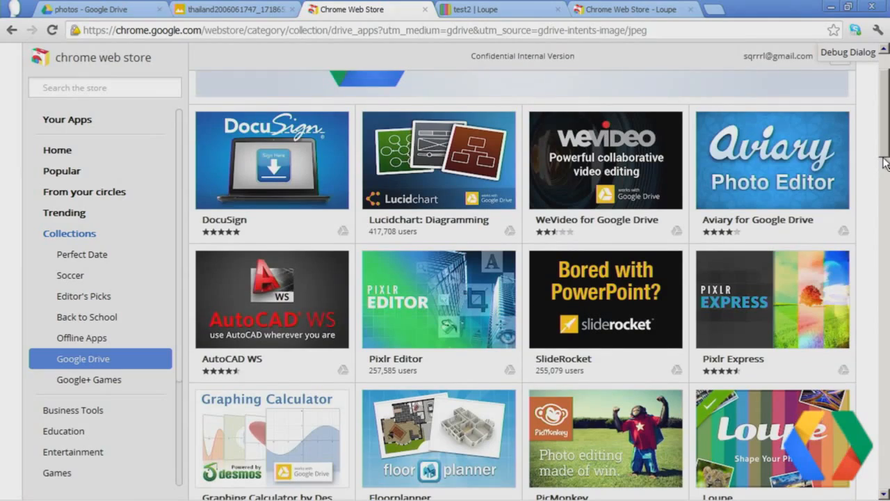